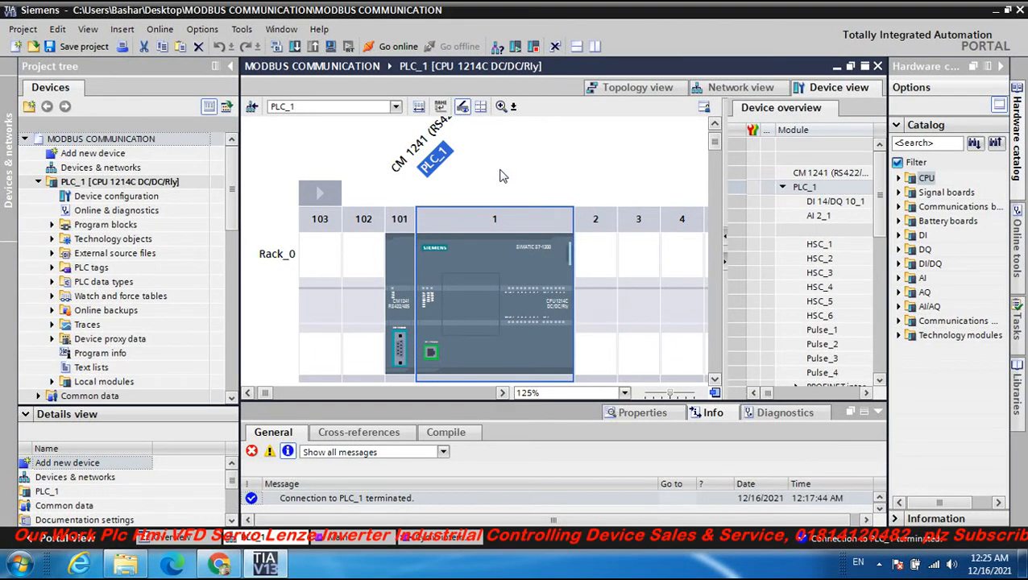
{"action": "mouse_move", "coordinate": [500, 180]}
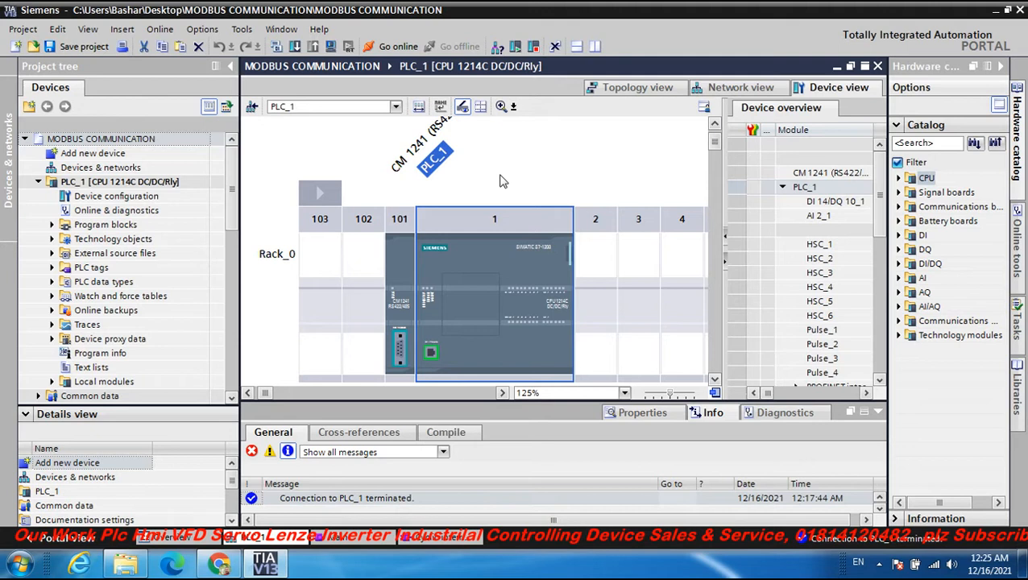
{"action": "mouse_move", "coordinate": [507, 248]}
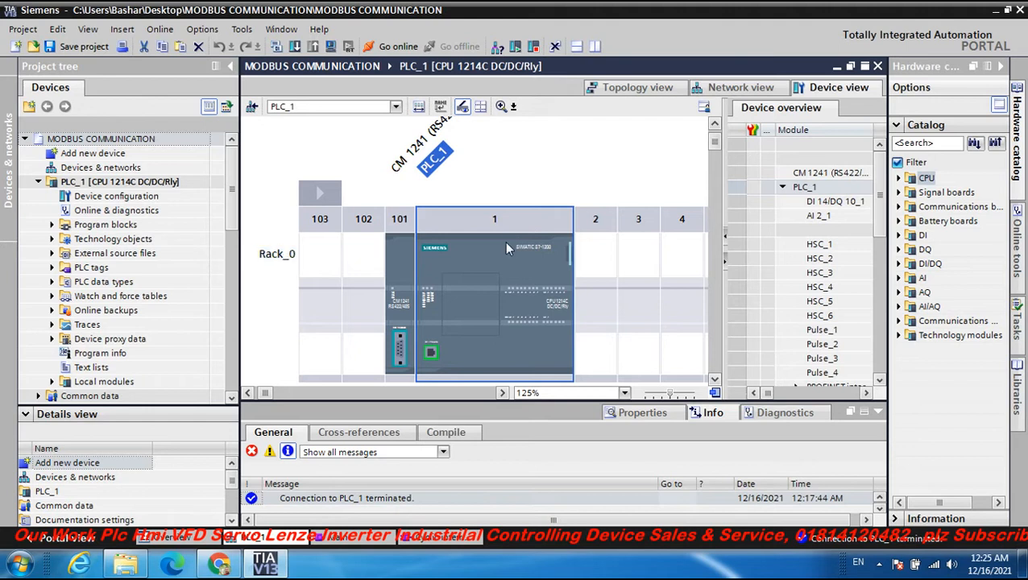
{"action": "mouse_move", "coordinate": [539, 258]}
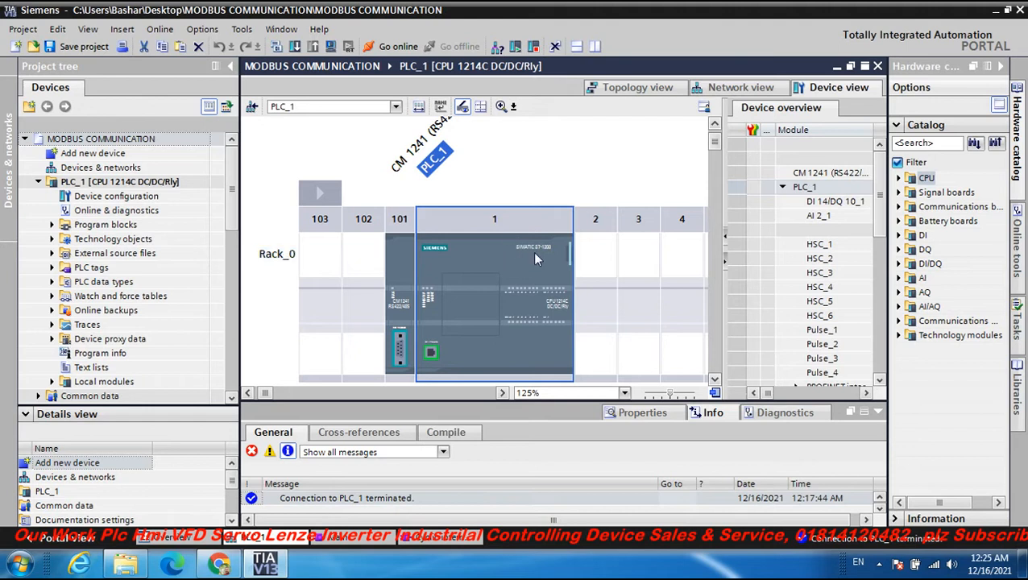
{"action": "mouse_move", "coordinate": [539, 260]}
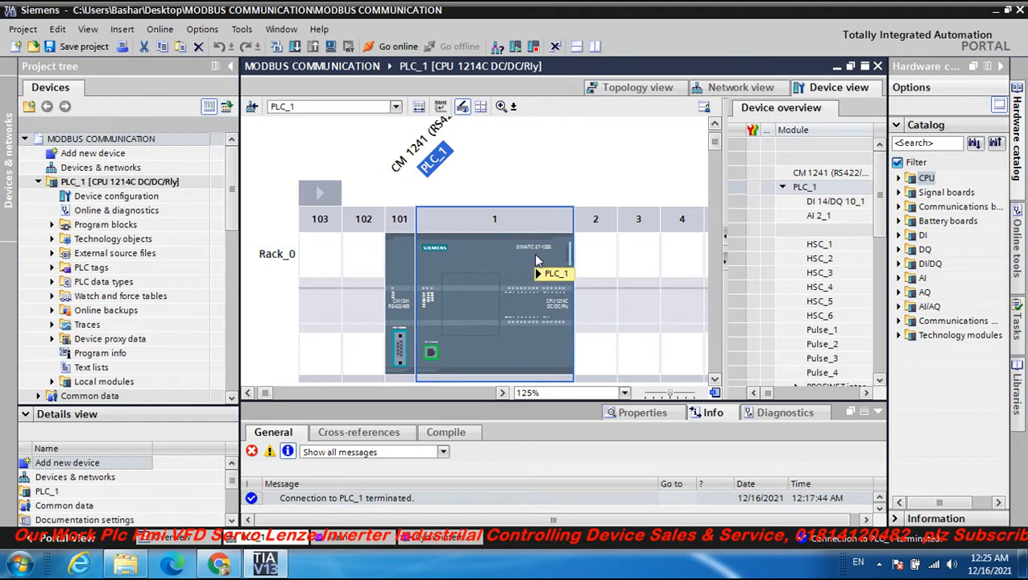
{"action": "mouse_move", "coordinate": [538, 261]}
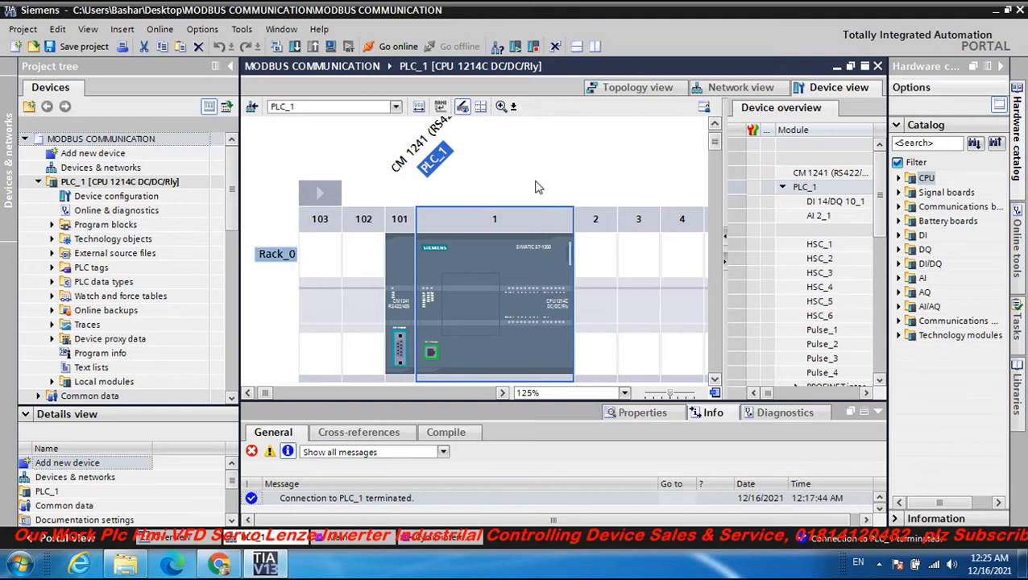
{"action": "mouse_move", "coordinate": [561, 222]}
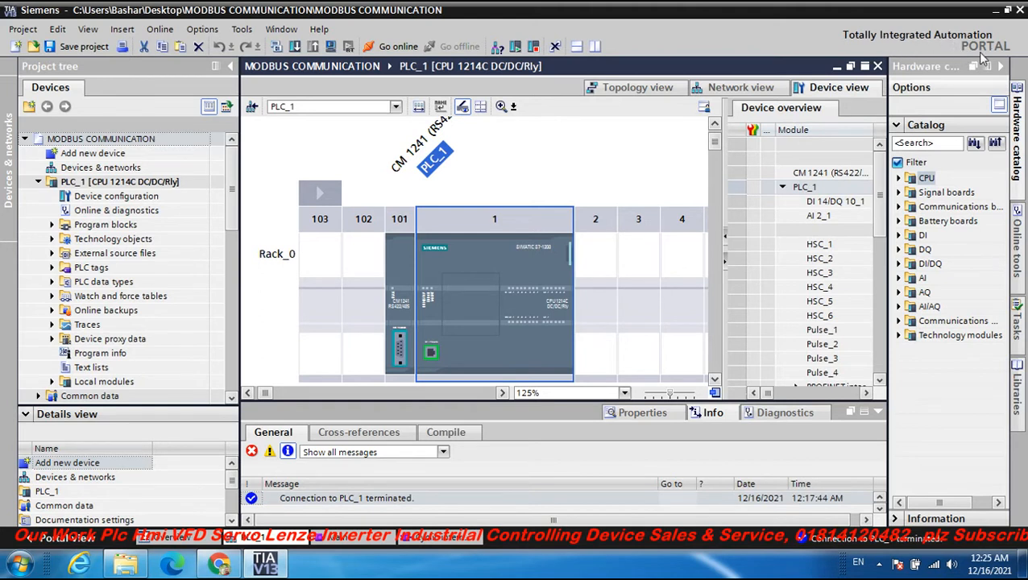
{"action": "mouse_move", "coordinate": [526, 174]}
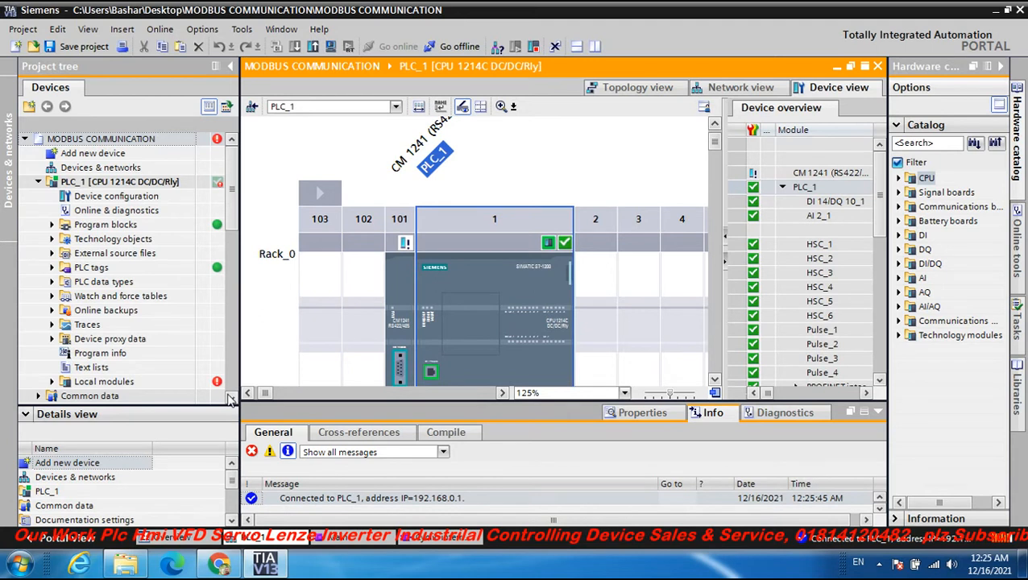
- Expand Online access and the Realtek PCIe GbE Family Controller node in the project tree
{"action": "scroll", "scroll_direction": "down", "scroll_amount": 3}
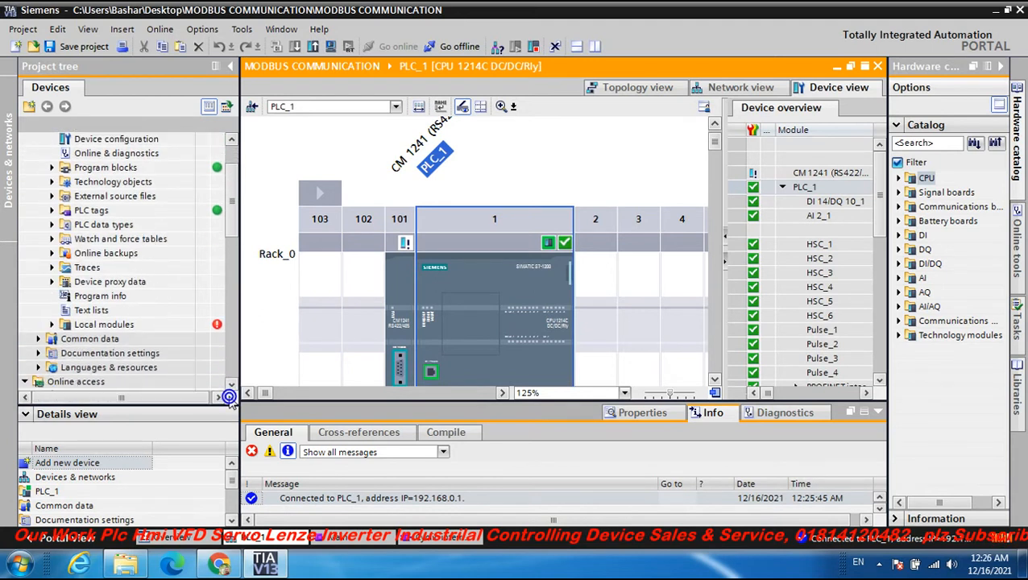
{"action": "mouse_move", "coordinate": [190, 369]}
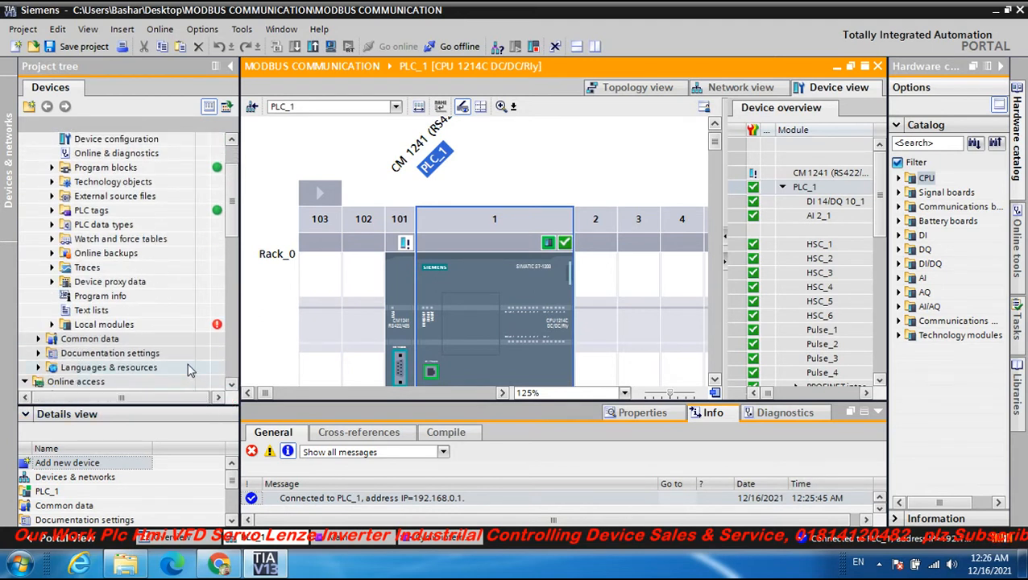
{"action": "mouse_move", "coordinate": [121, 346]}
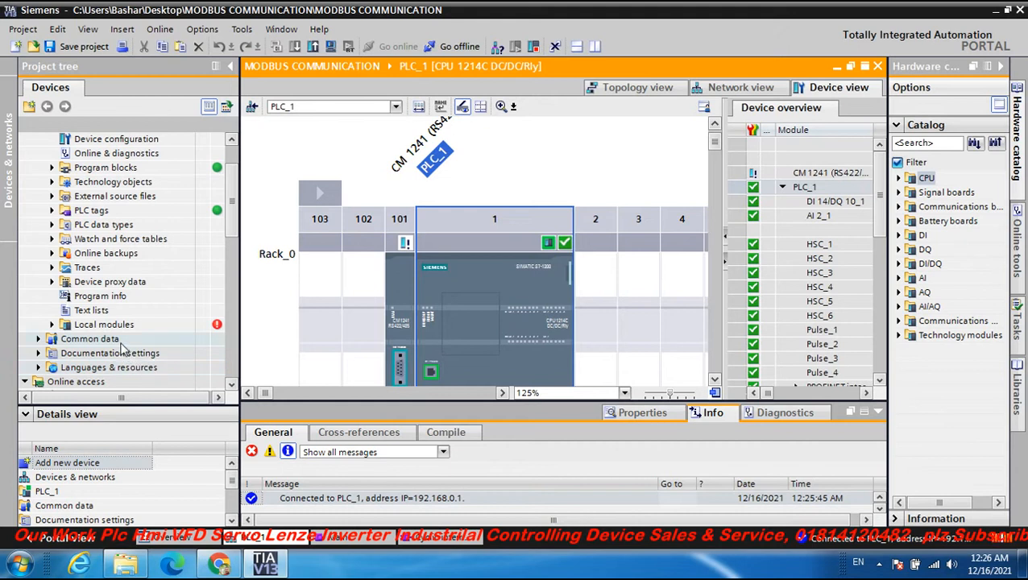
{"action": "left_click", "coordinate": [39, 380]}
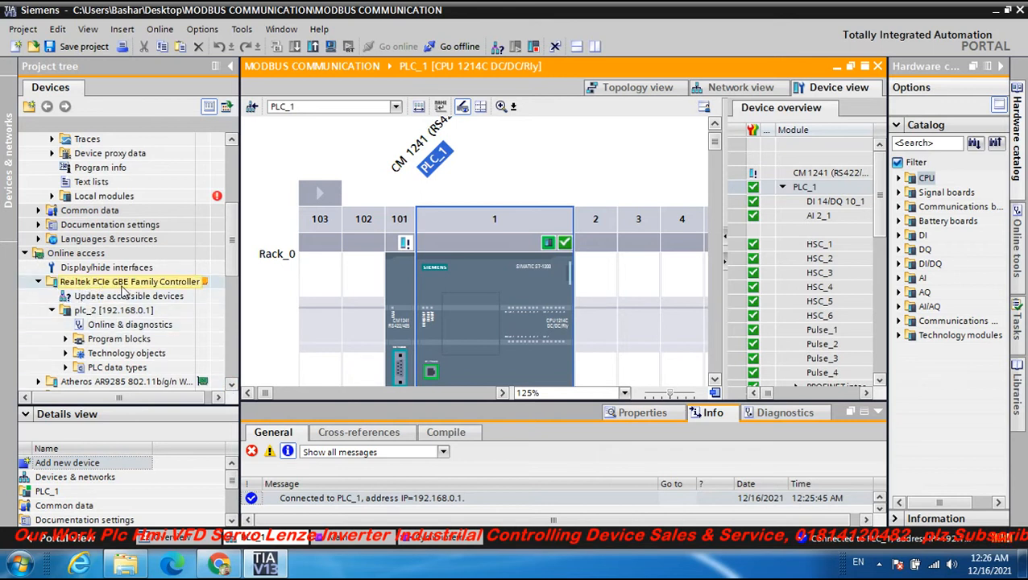
{"action": "mouse_move", "coordinate": [165, 291]}
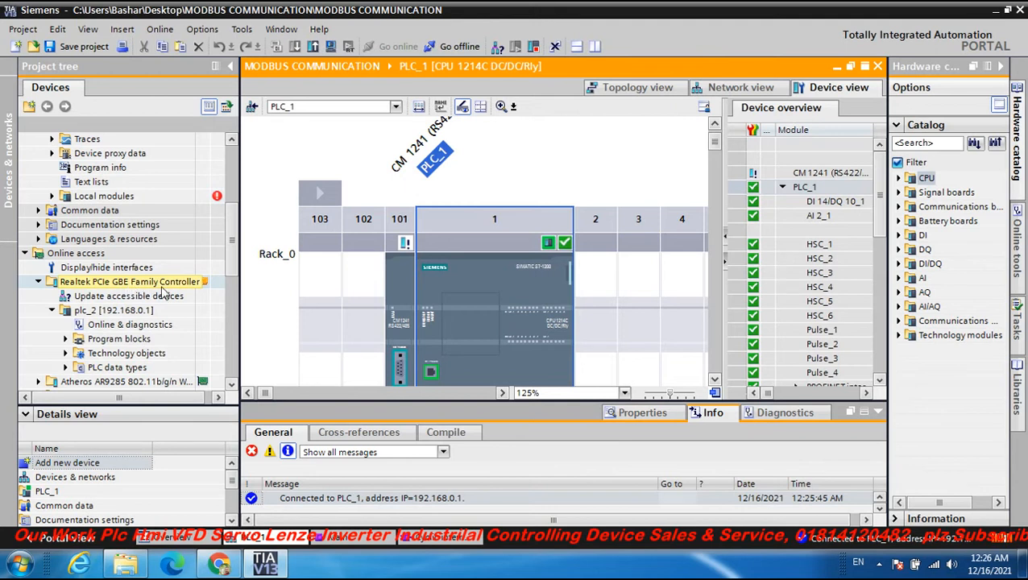
{"action": "left_click", "coordinate": [37, 281]}
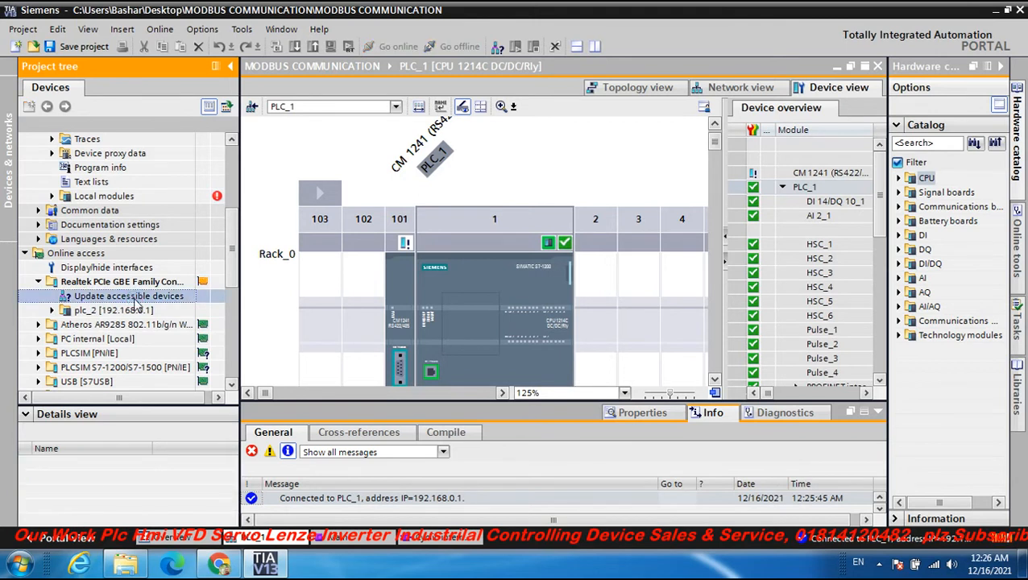
- Start an accessible-devices scan on the Realtek adapter so plc_2 at 192.168.0.1 appears
{"action": "left_click", "coordinate": [129, 297]}
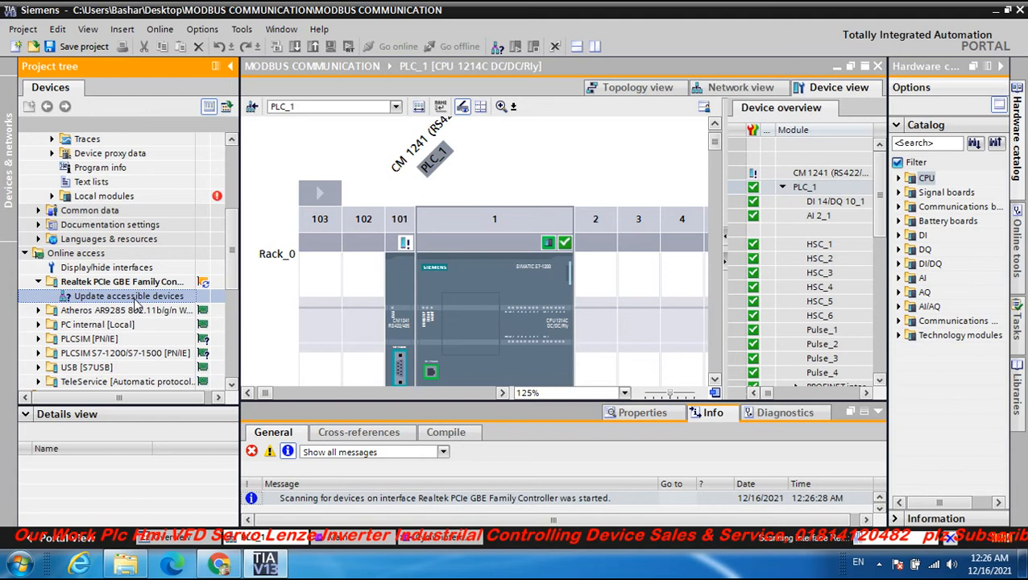
{"action": "mouse_move", "coordinate": [812, 551]}
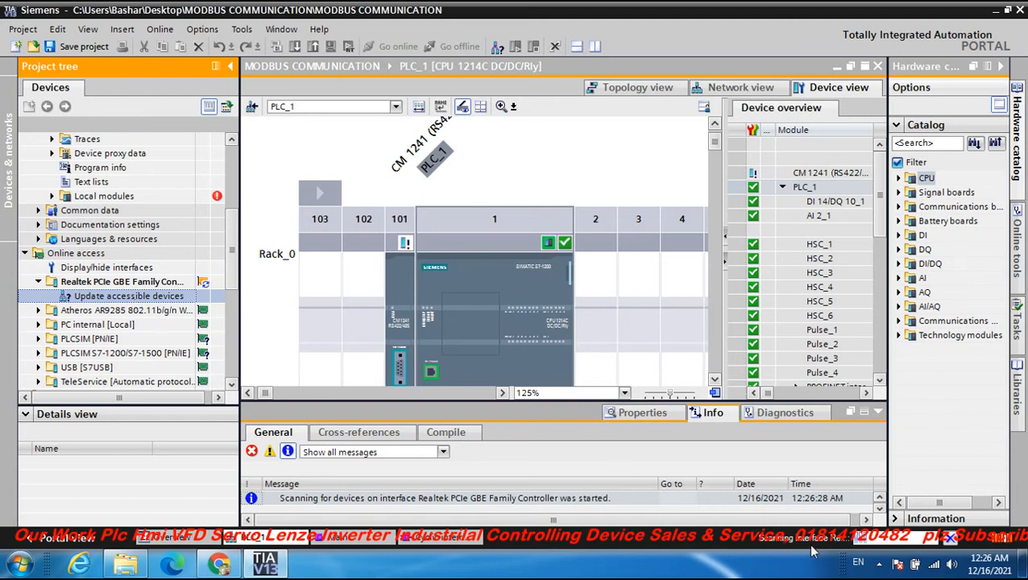
{"action": "mouse_move", "coordinate": [857, 547]}
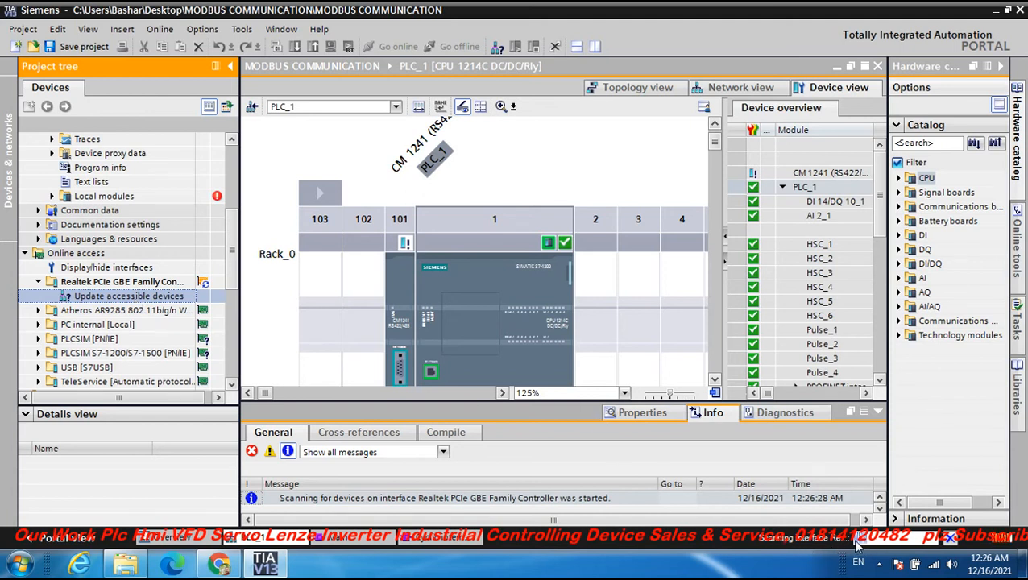
{"action": "mouse_move", "coordinate": [886, 545]}
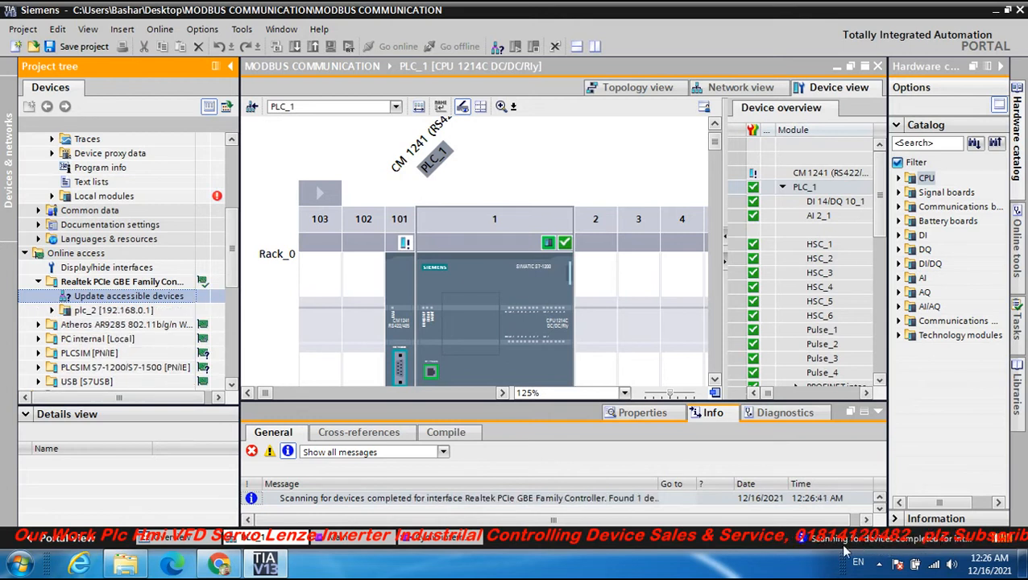
{"action": "mouse_move", "coordinate": [928, 551]}
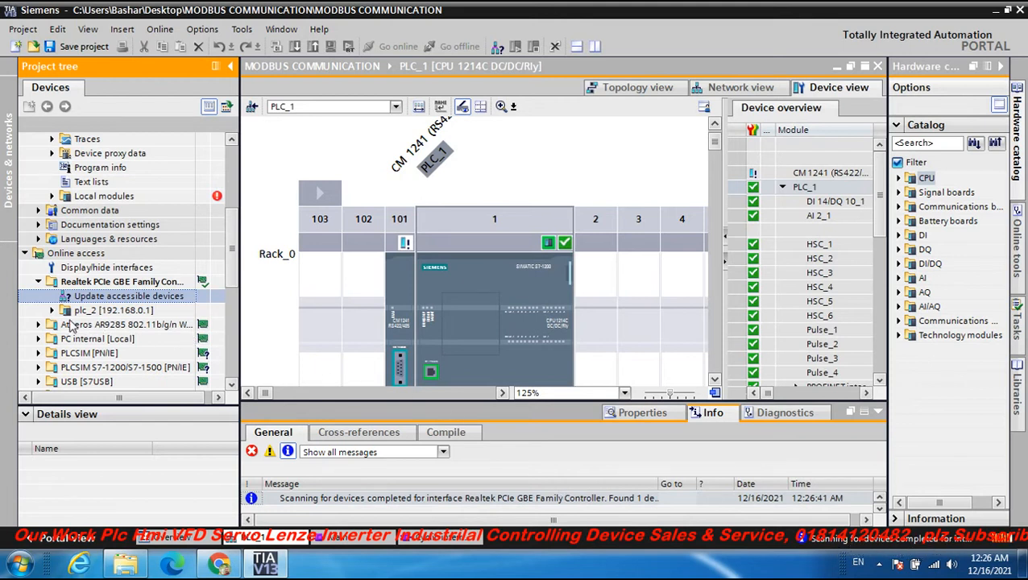
{"action": "left_click", "coordinate": [113, 309]}
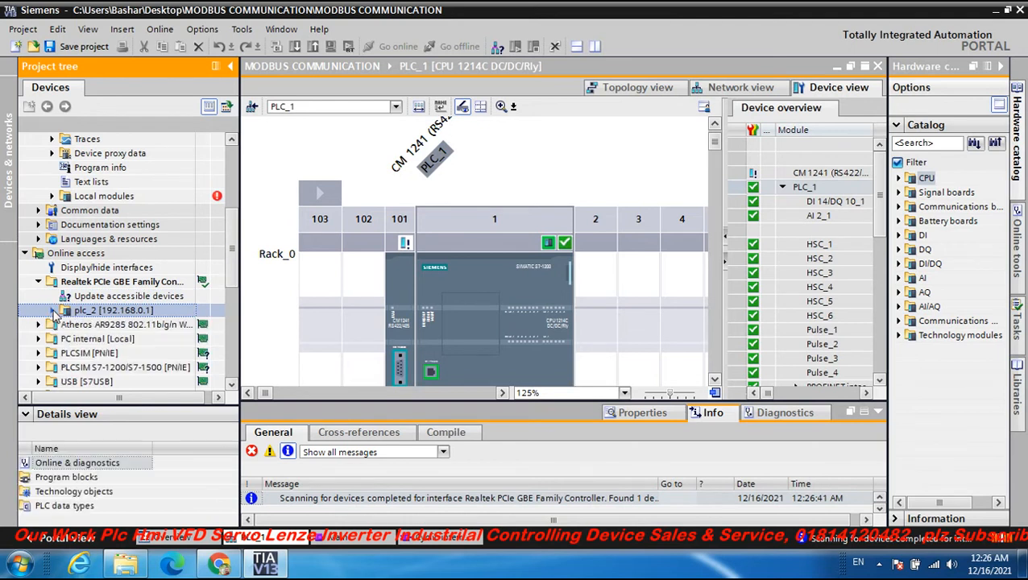
{"action": "left_click", "coordinate": [51, 310]}
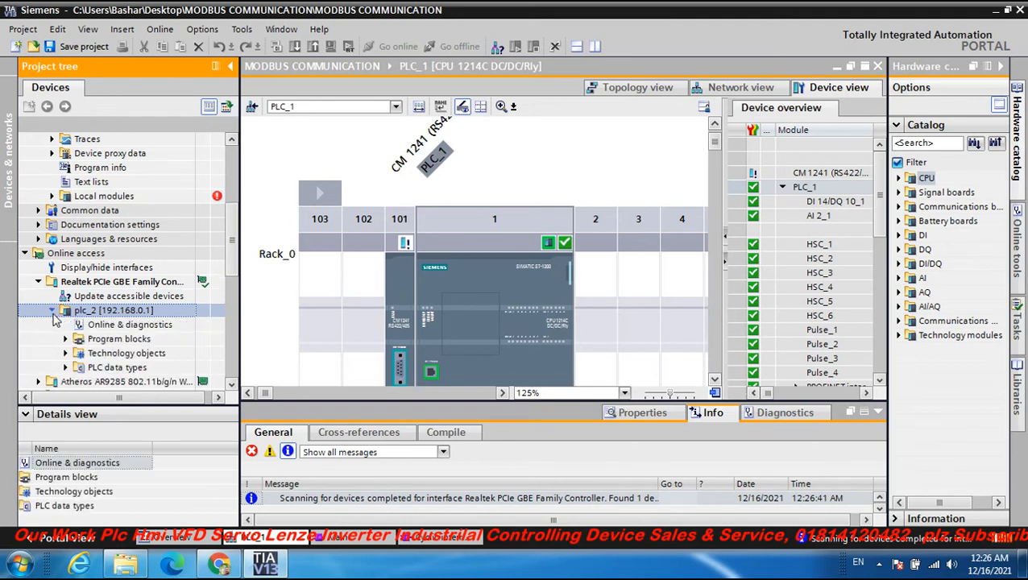
{"action": "mouse_move", "coordinate": [93, 324]}
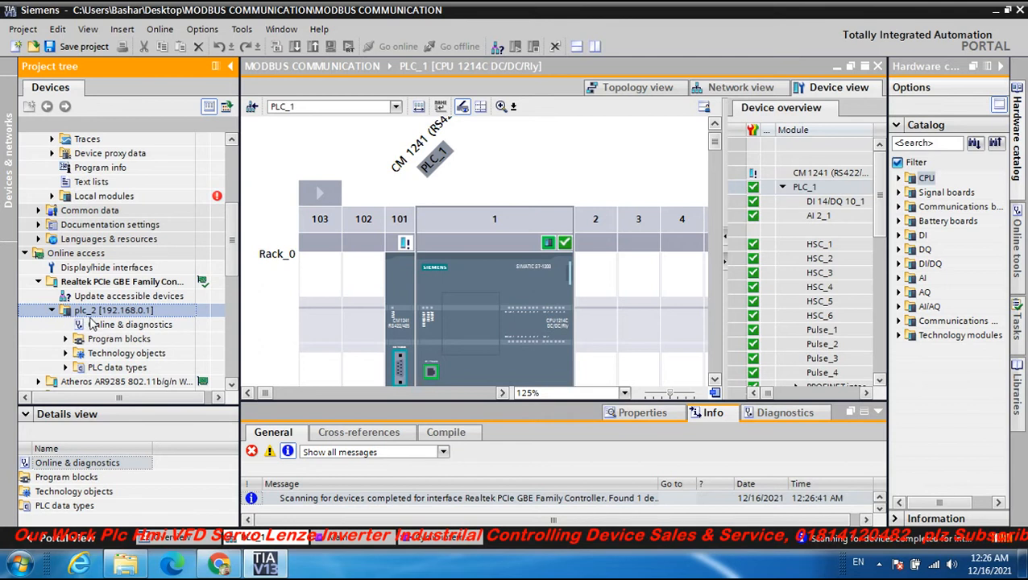
{"action": "mouse_move", "coordinate": [122, 320]}
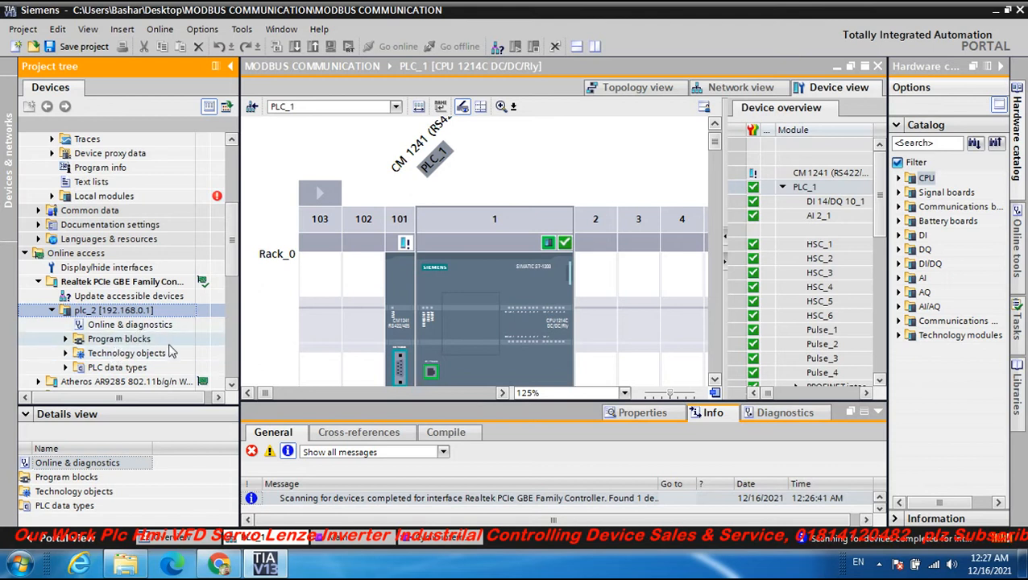
{"action": "mouse_move", "coordinate": [123, 341]}
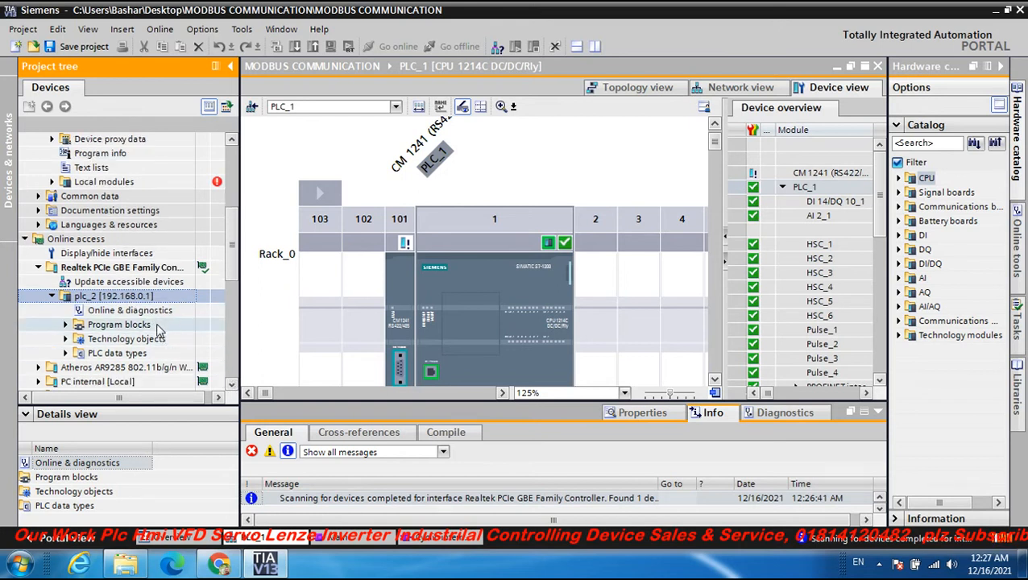
{"action": "left_click", "coordinate": [51, 296]}
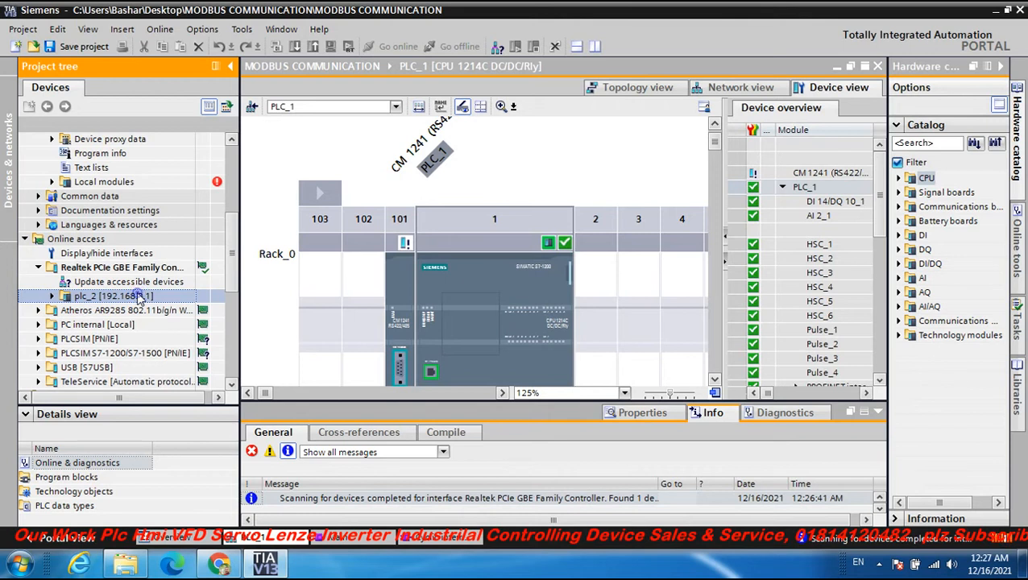
{"action": "left_click", "coordinate": [52, 296]}
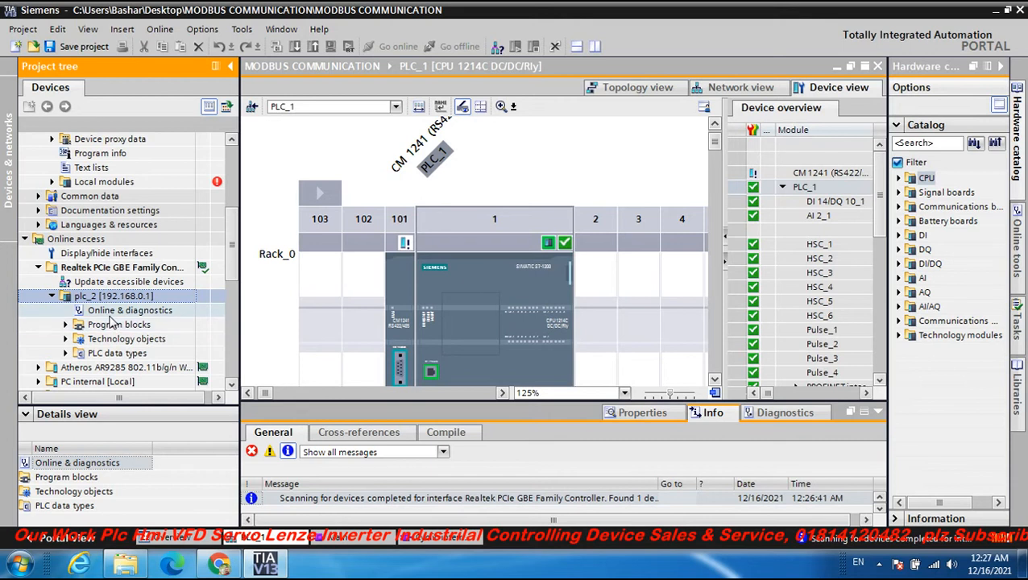
- Show plc_2's Diagnostics General page: CPU 1214C DC/DC/Rly, firmware V4.4.1, RUN status
{"action": "left_click", "coordinate": [129, 310]}
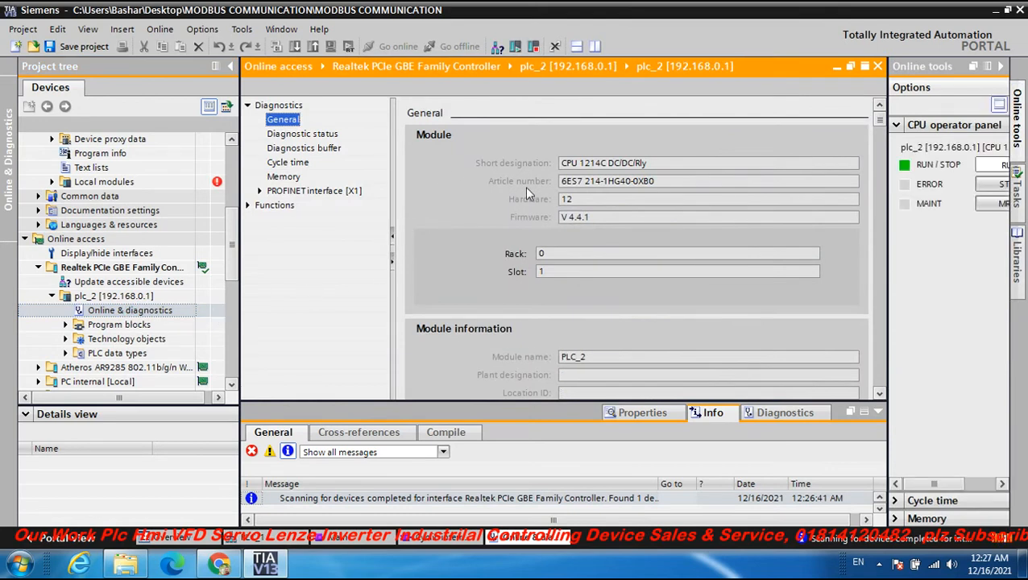
{"action": "mouse_move", "coordinate": [522, 174]}
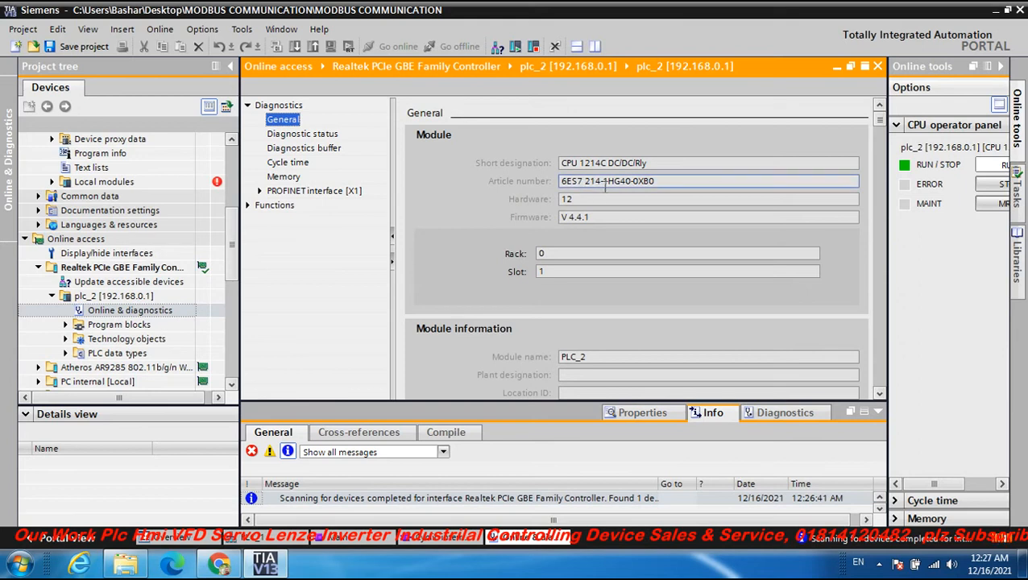
{"action": "mouse_move", "coordinate": [609, 194]}
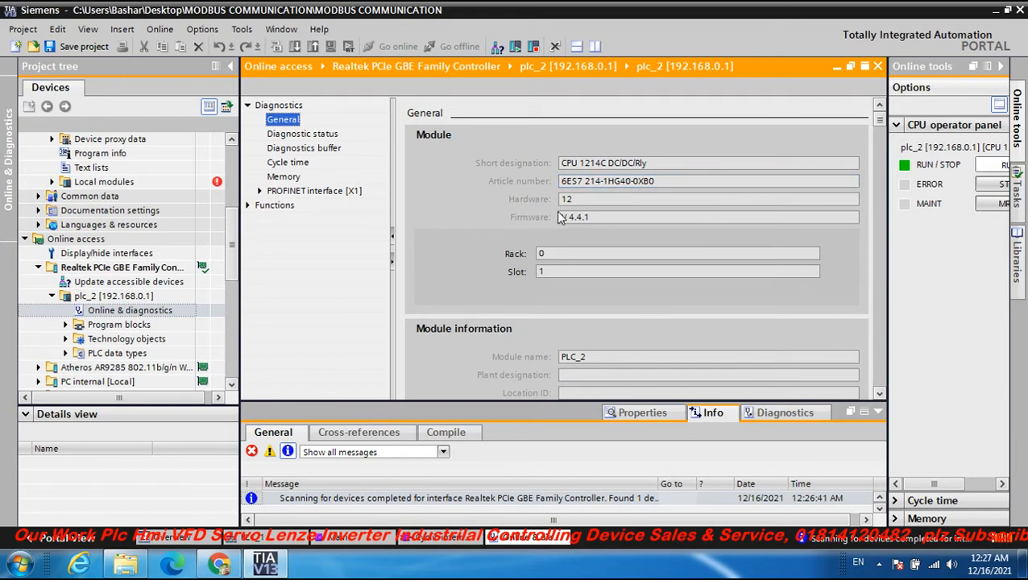
{"action": "mouse_move", "coordinate": [539, 226]}
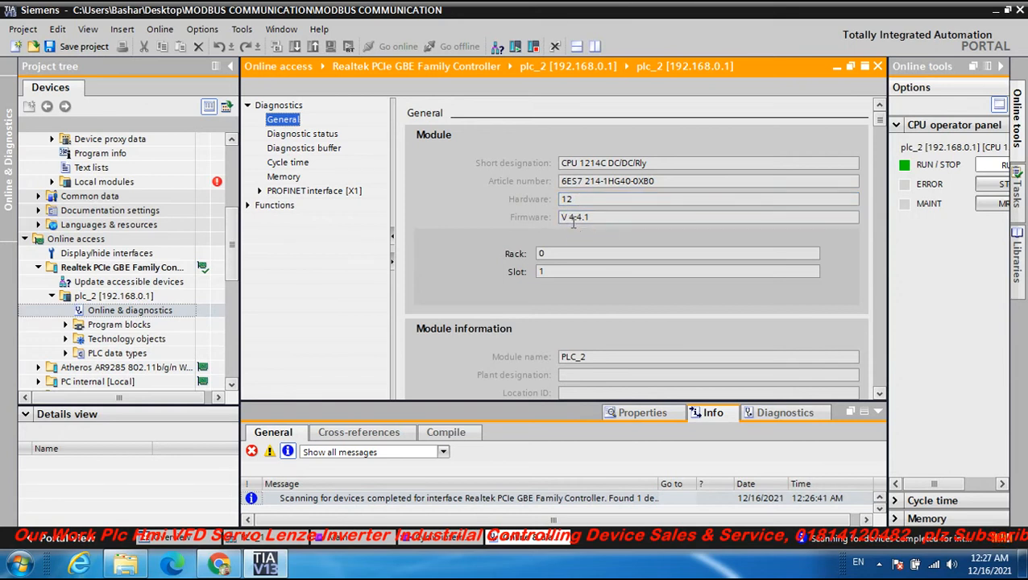
{"action": "left_click", "coordinate": [709, 216]}
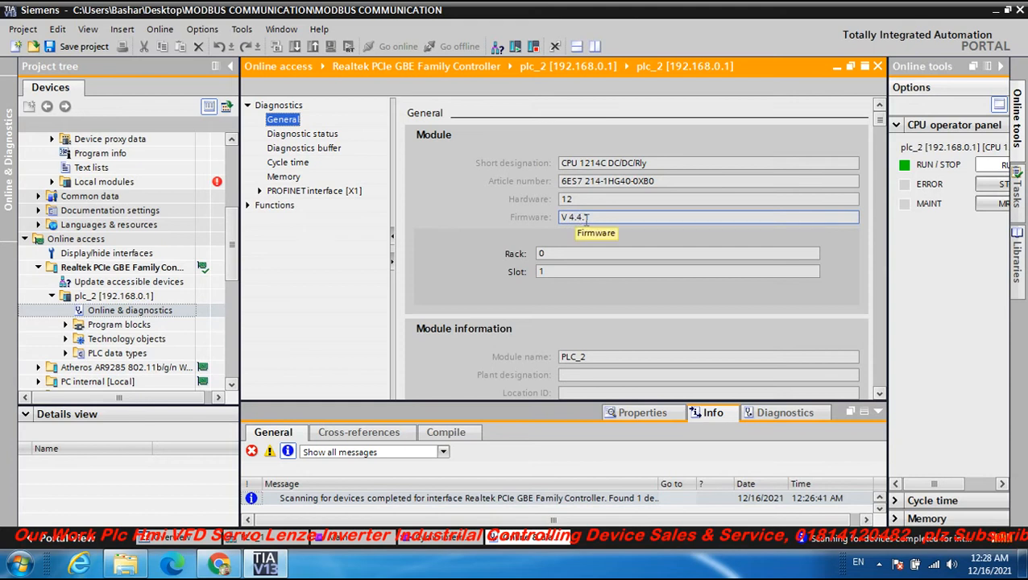
{"action": "mouse_move", "coordinate": [519, 264]}
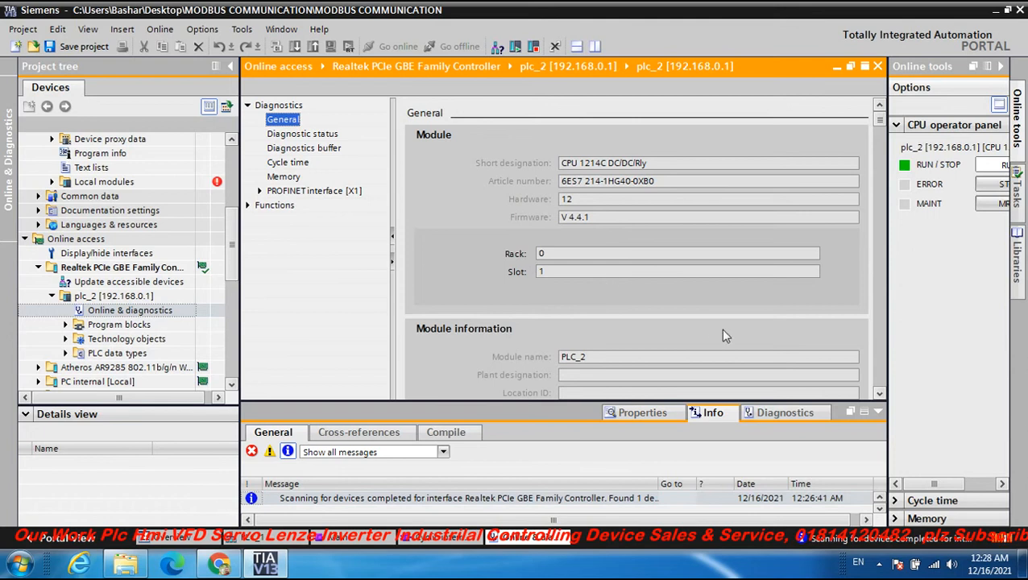
- Scroll the General page to Module information with name PLC_2 and installation date December 07, 2021
{"action": "scroll", "scroll_direction": "down", "scroll_amount": 3}
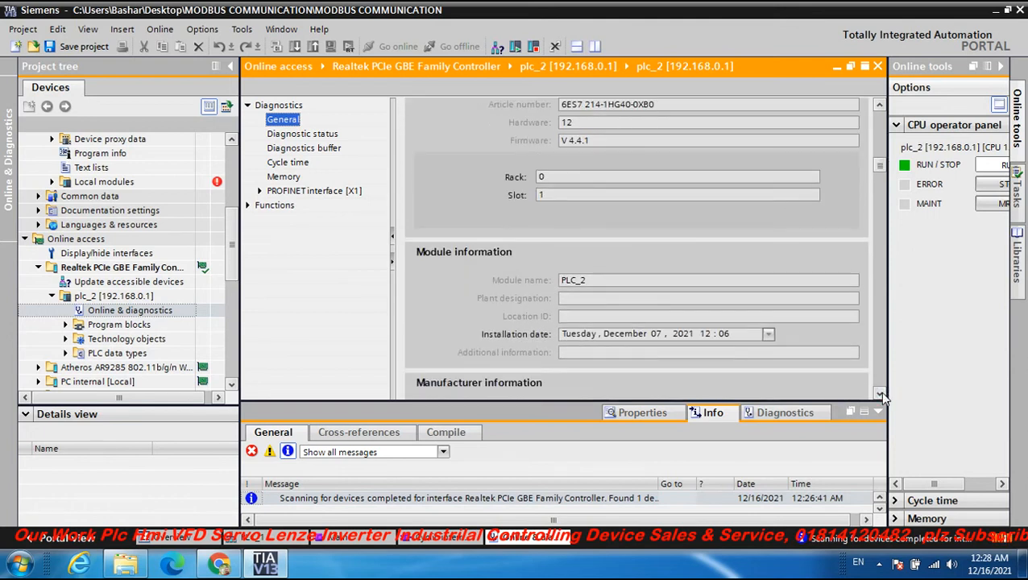
{"action": "mouse_move", "coordinate": [435, 264]}
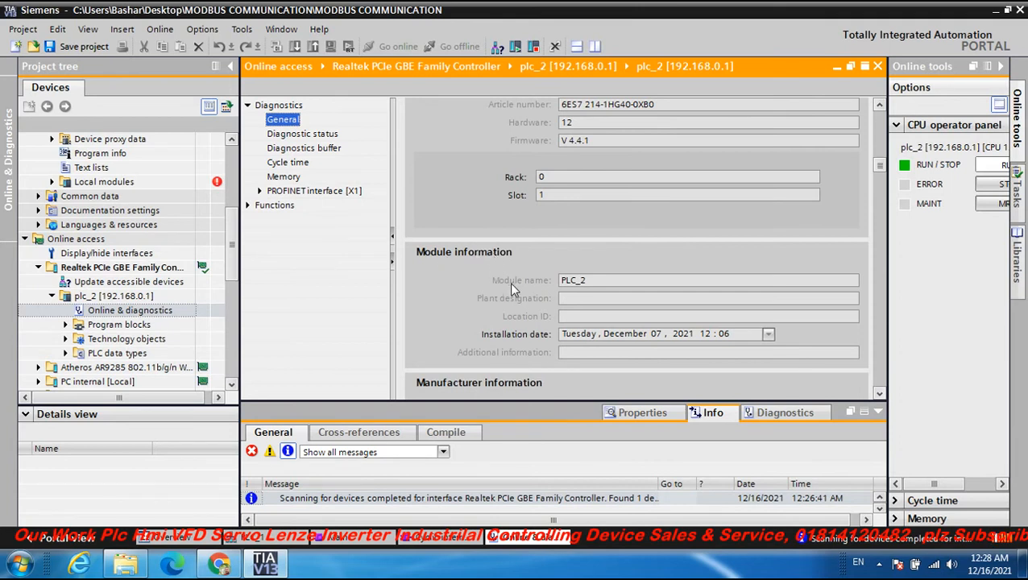
{"action": "mouse_move", "coordinate": [499, 346]}
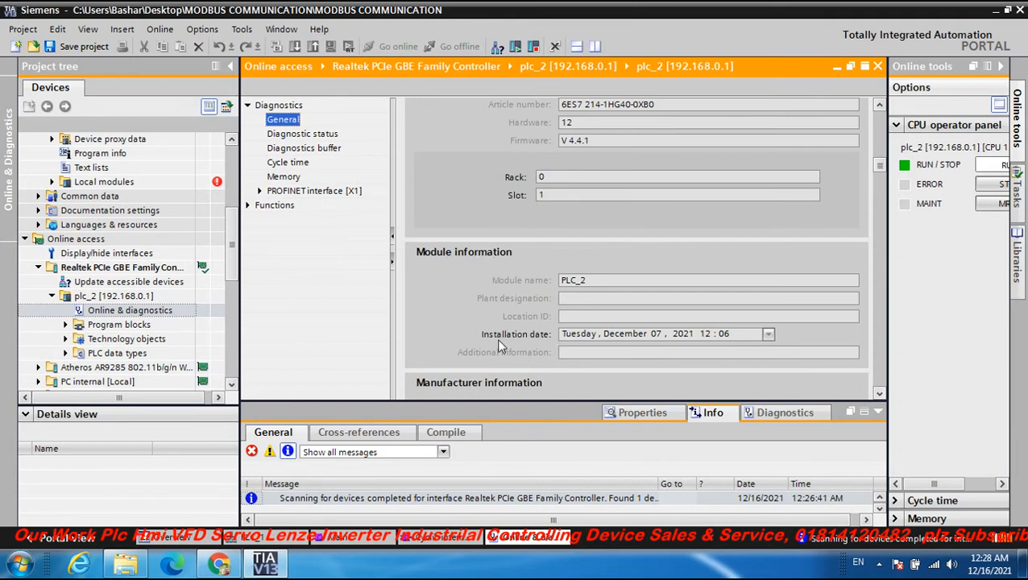
{"action": "mouse_move", "coordinate": [529, 341]}
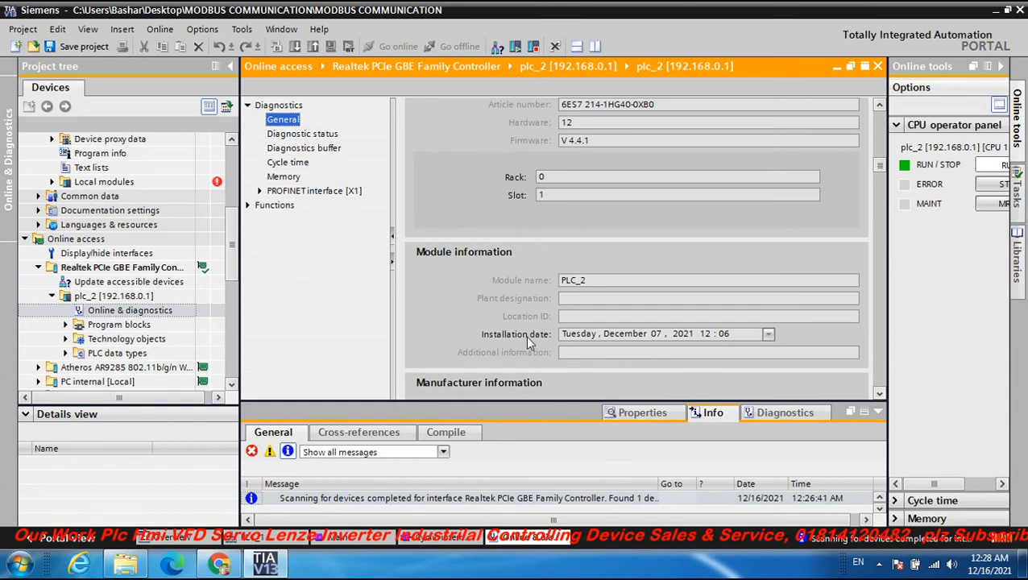
{"action": "mouse_move", "coordinate": [554, 346]}
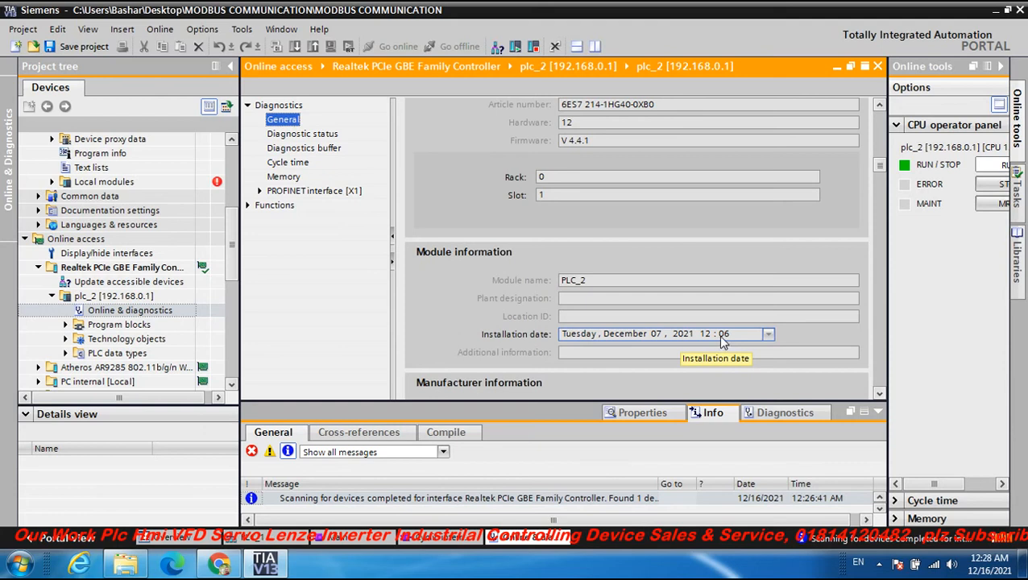
{"action": "mouse_move", "coordinate": [777, 338]}
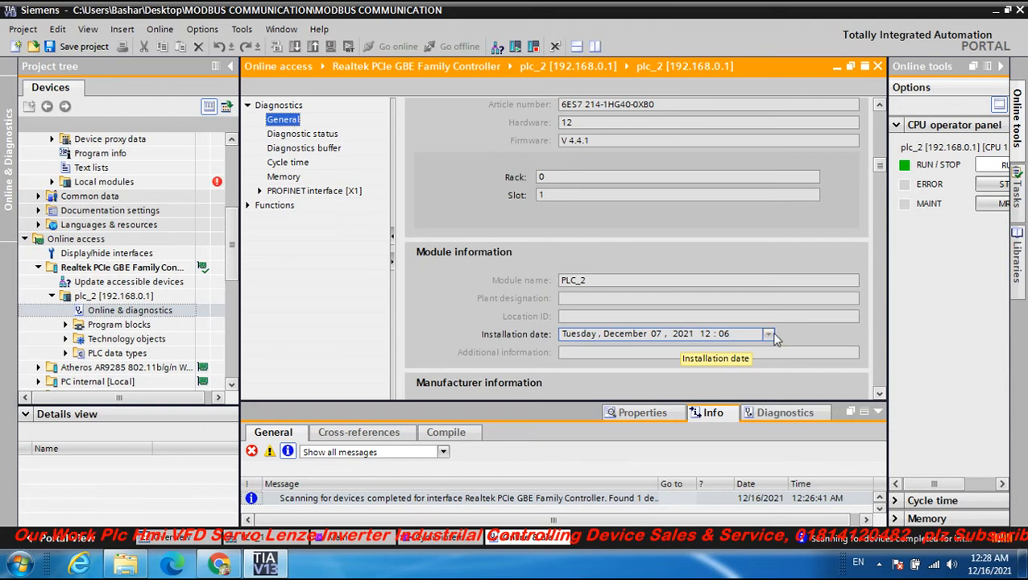
{"action": "mouse_move", "coordinate": [658, 338]}
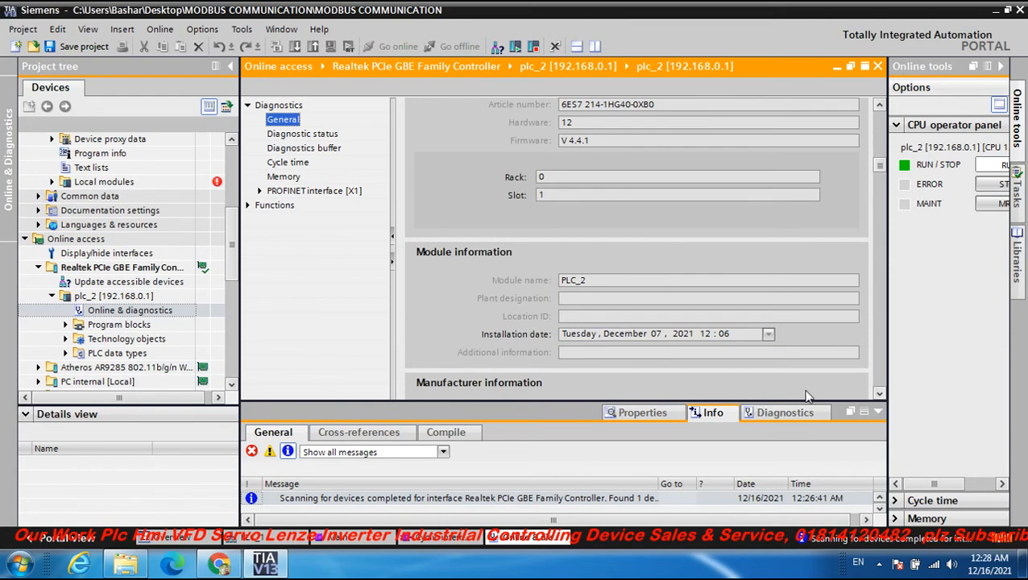
{"action": "mouse_move", "coordinate": [876, 402]}
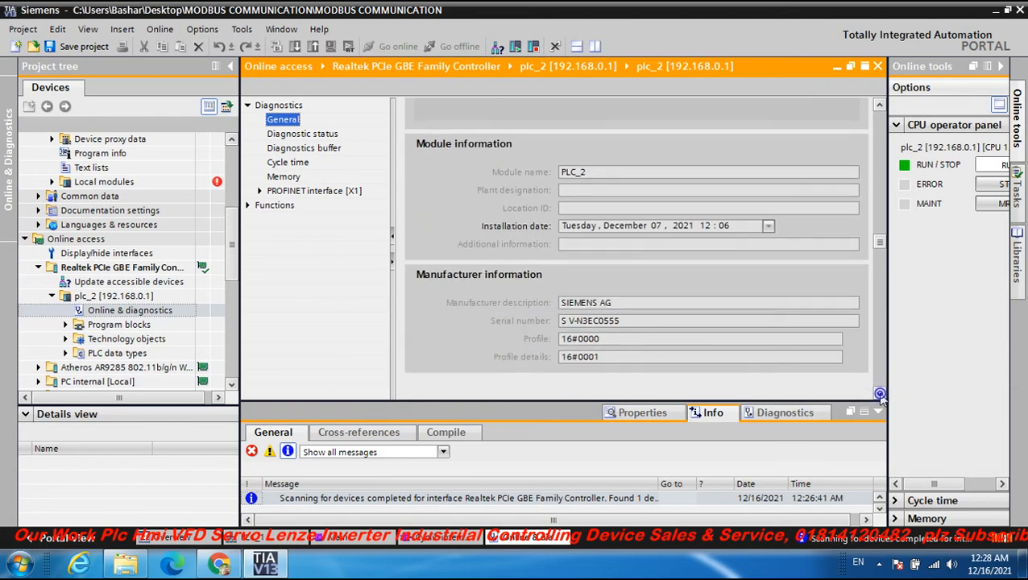
{"action": "mouse_move", "coordinate": [464, 288]}
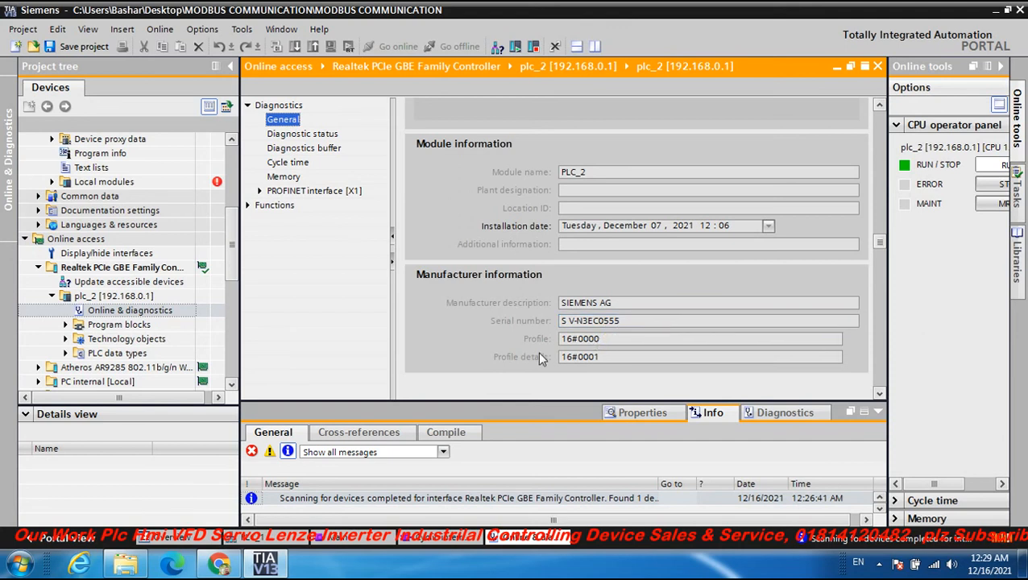
{"action": "left_click", "coordinate": [700, 339]}
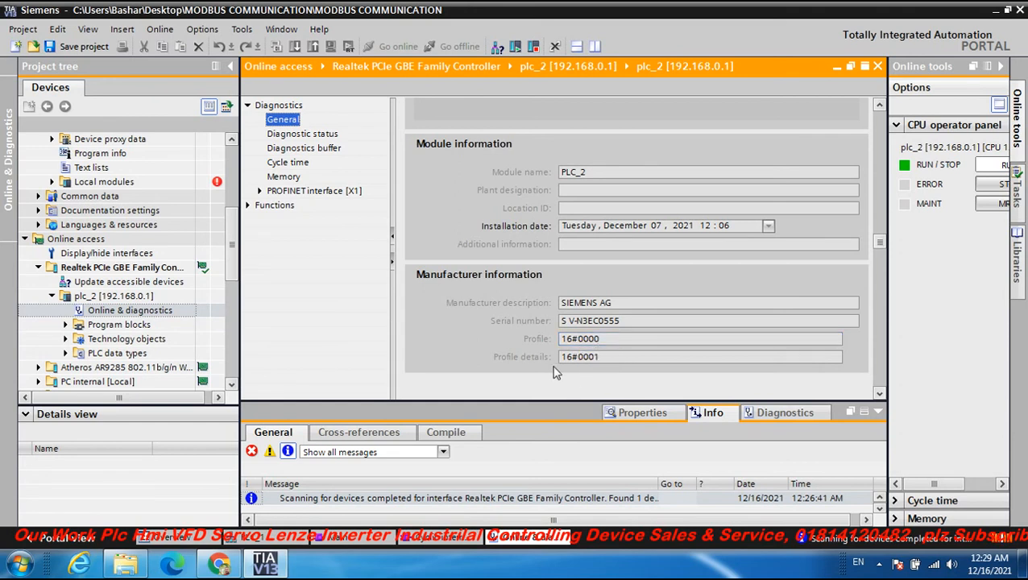
{"action": "mouse_move", "coordinate": [570, 361]}
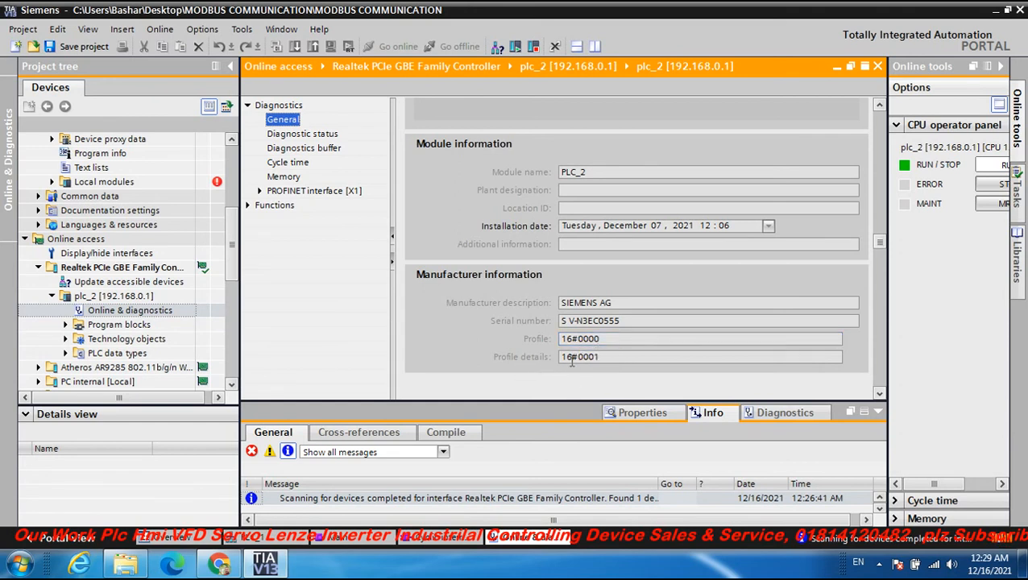
{"action": "mouse_move", "coordinate": [835, 396]}
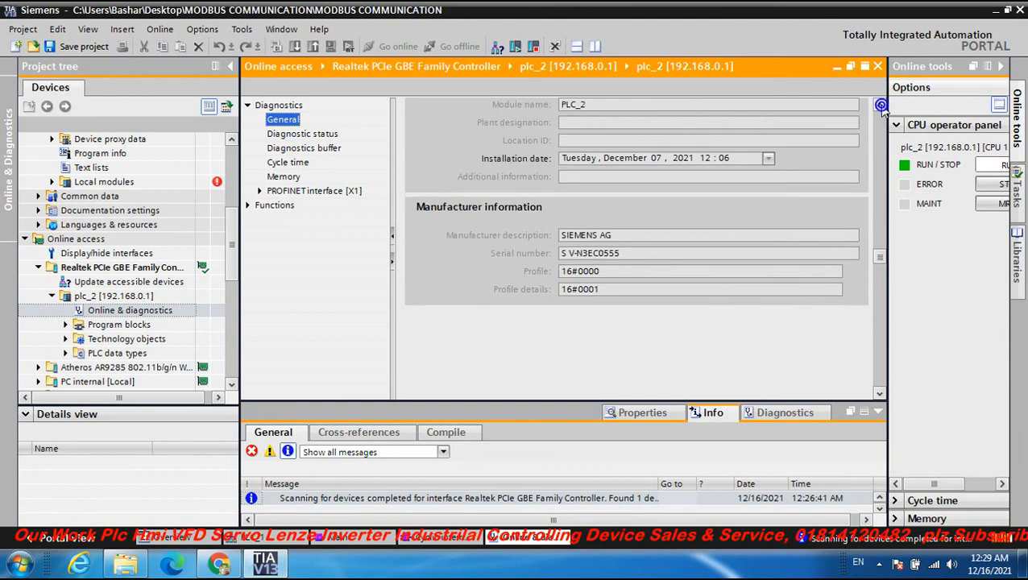
- Scroll the General page back to the Module section showing CPU 1214C DC/DC/Rly, V4.4.1, rack 0, slot 1
{"action": "scroll", "scroll_direction": "up", "scroll_amount": 3}
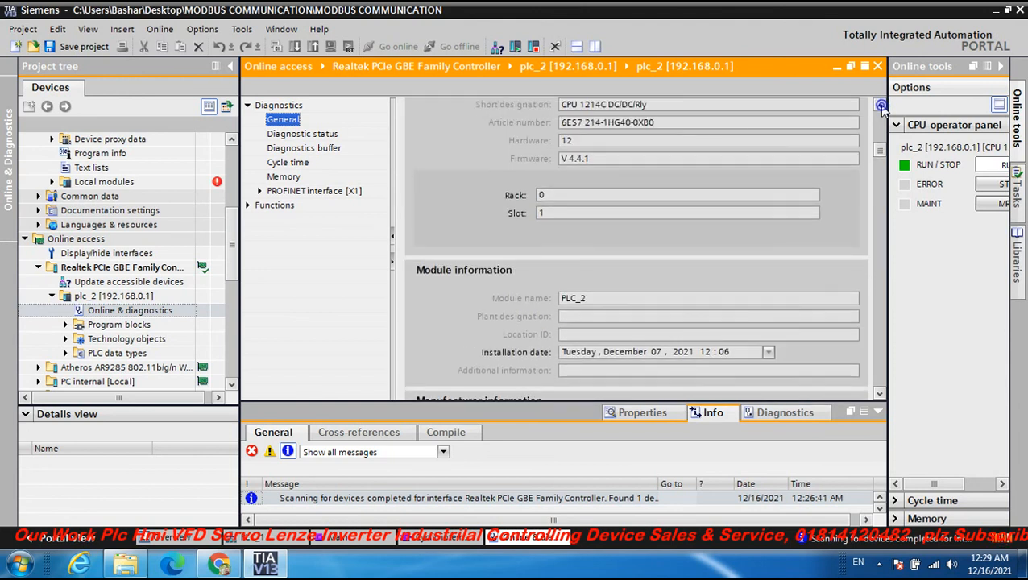
{"action": "scroll", "scroll_direction": "up", "scroll_amount": 3}
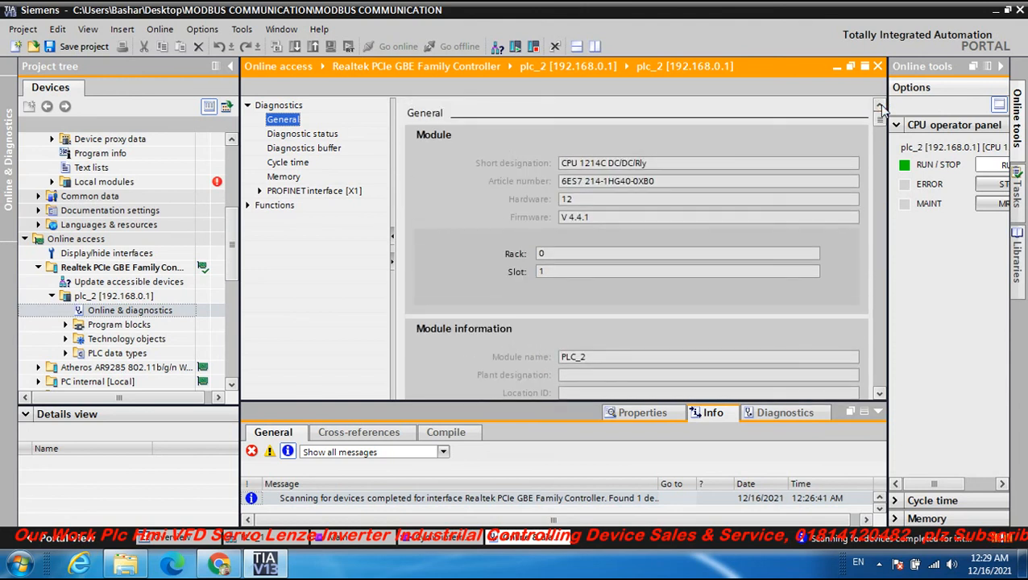
{"action": "scroll", "scroll_direction": "down", "scroll_amount": 3}
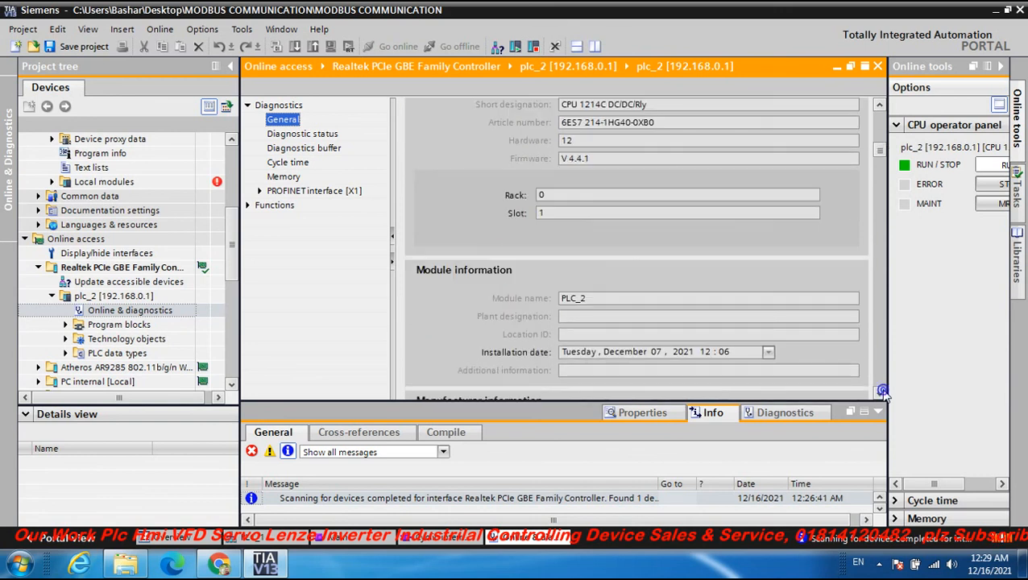
{"action": "scroll", "scroll_direction": "down", "scroll_amount": 3}
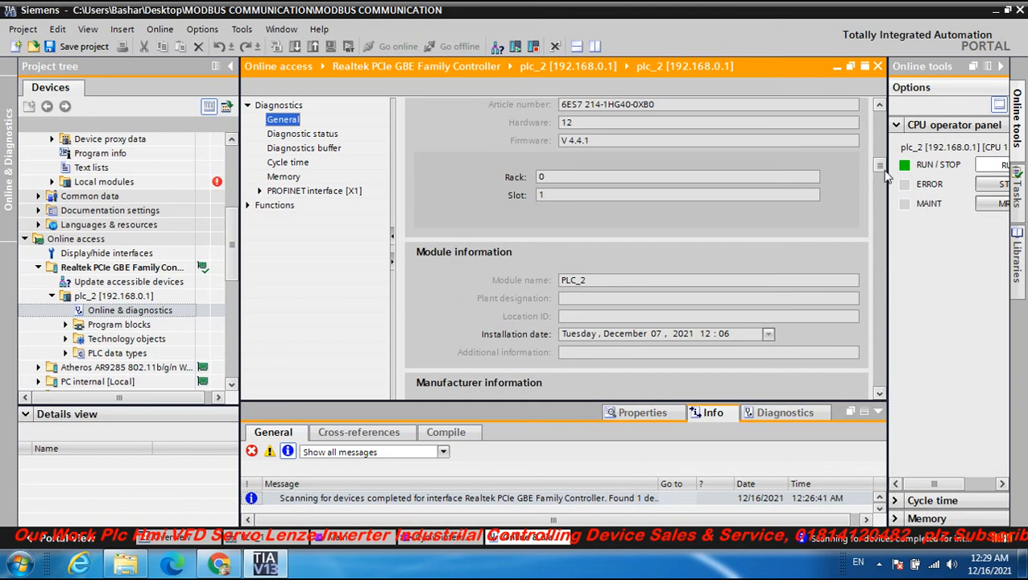
{"action": "scroll", "scroll_direction": "up", "scroll_amount": 3}
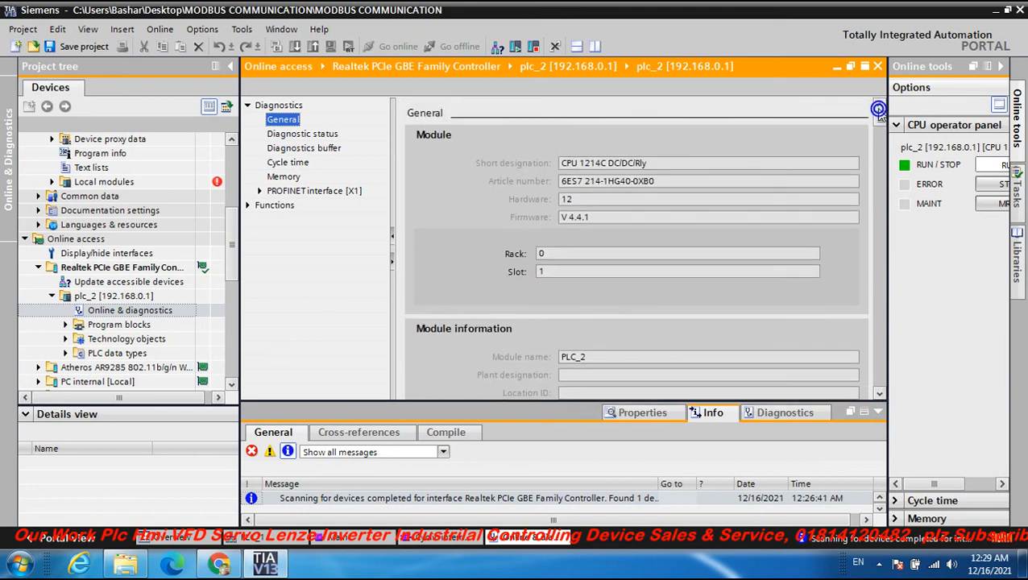